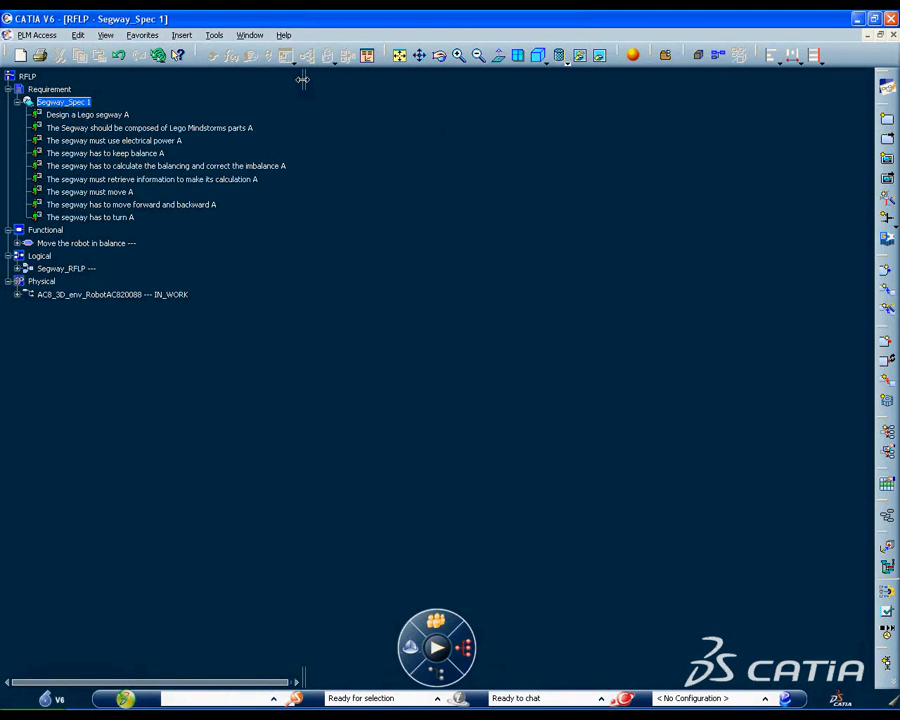
Open AC8_R_Motor's MainModel diagram from the Logical node in the Modelica editor.
{"action": "double_click", "coordinate": [87, 243]}
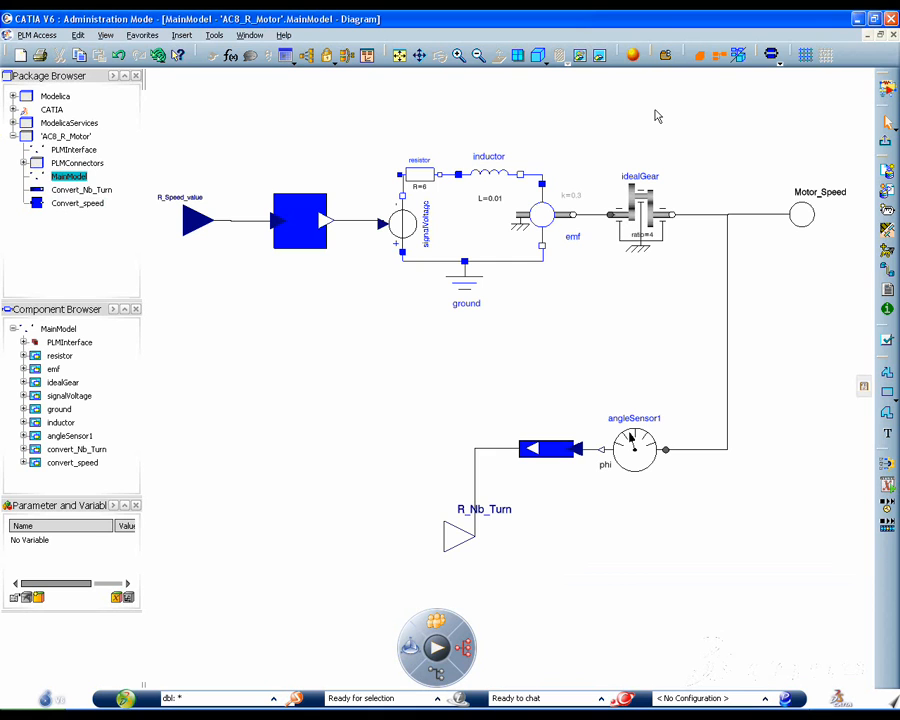
{"action": "mouse_move", "coordinate": [871, 152]}
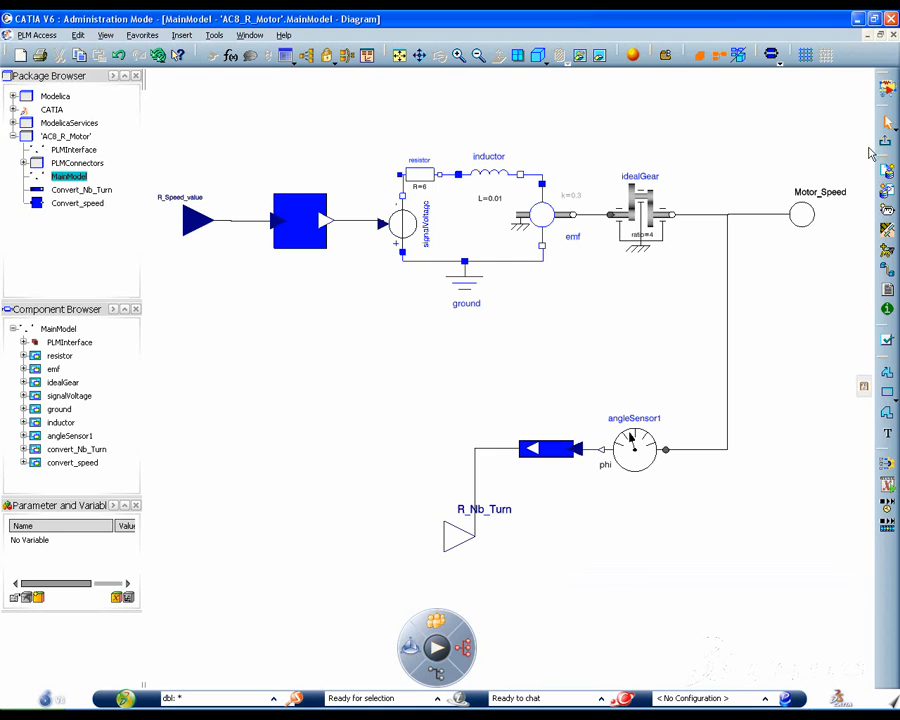